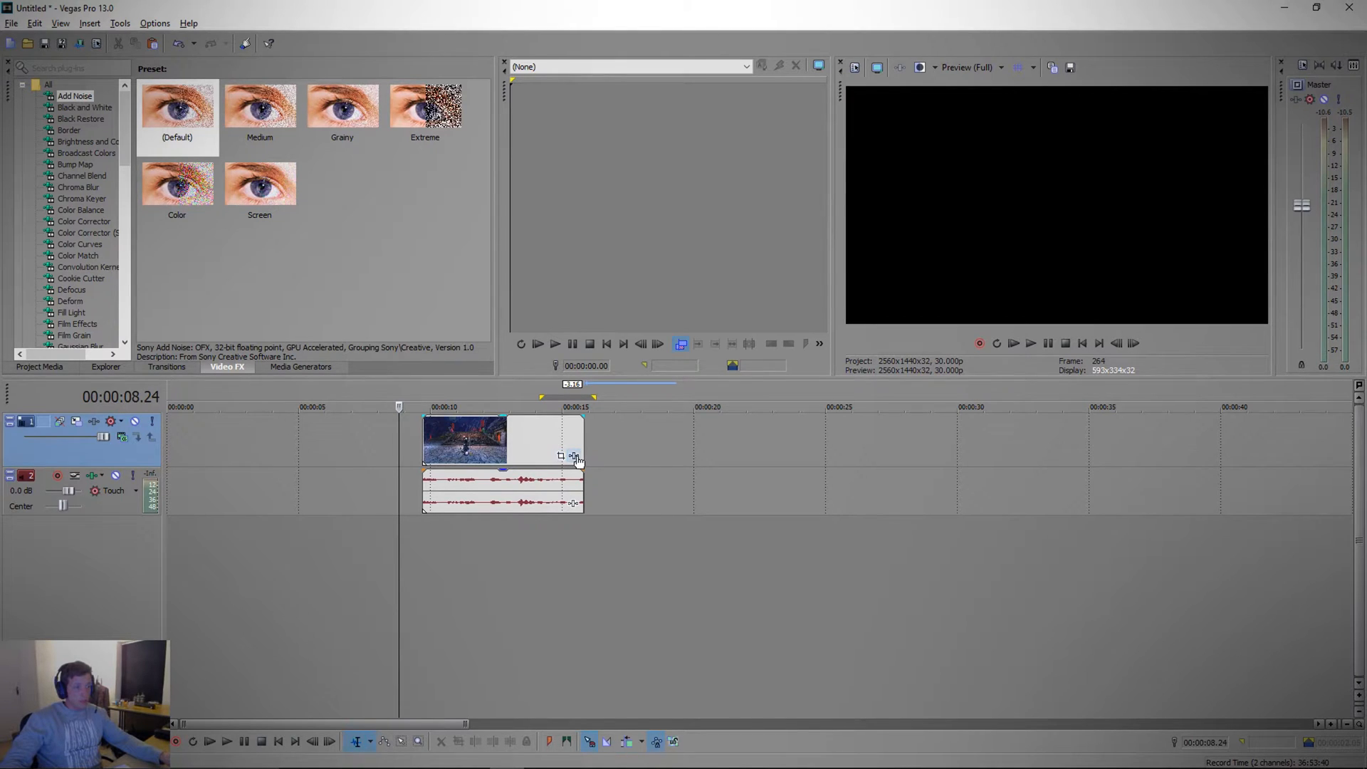
mouse_move(562, 457)
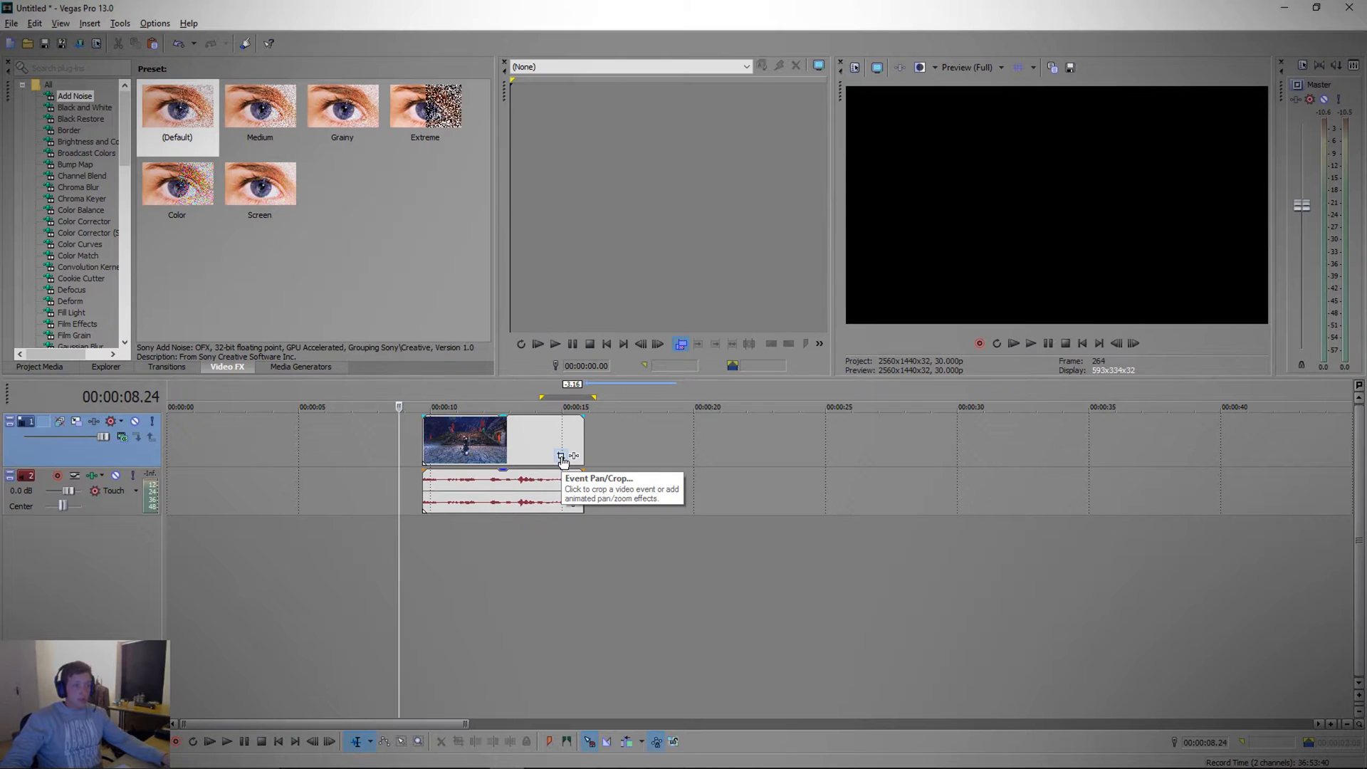
- Try smaller, right-leaning Pan/Crop framings on the clip, then reset to the full 1920×1080 frame
left_click(561, 456)
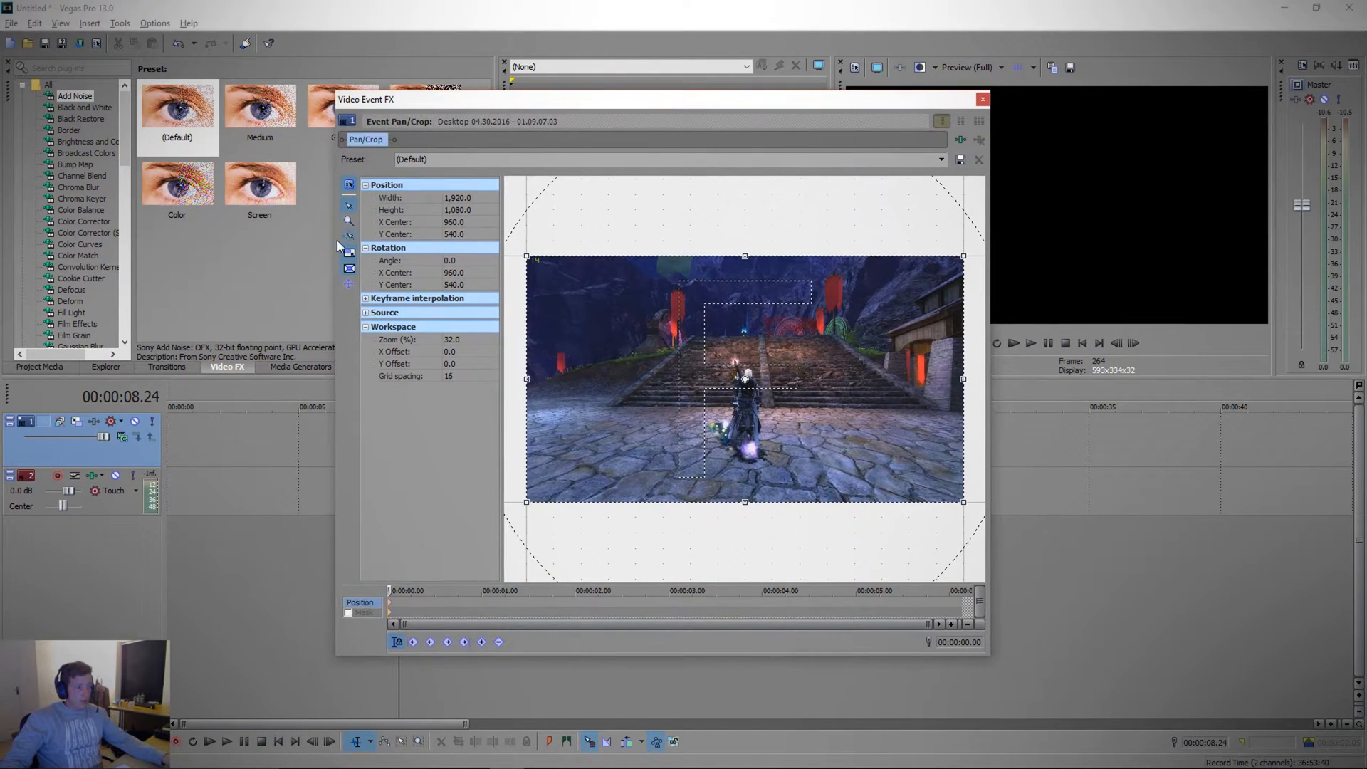
mouse_move(347, 254)
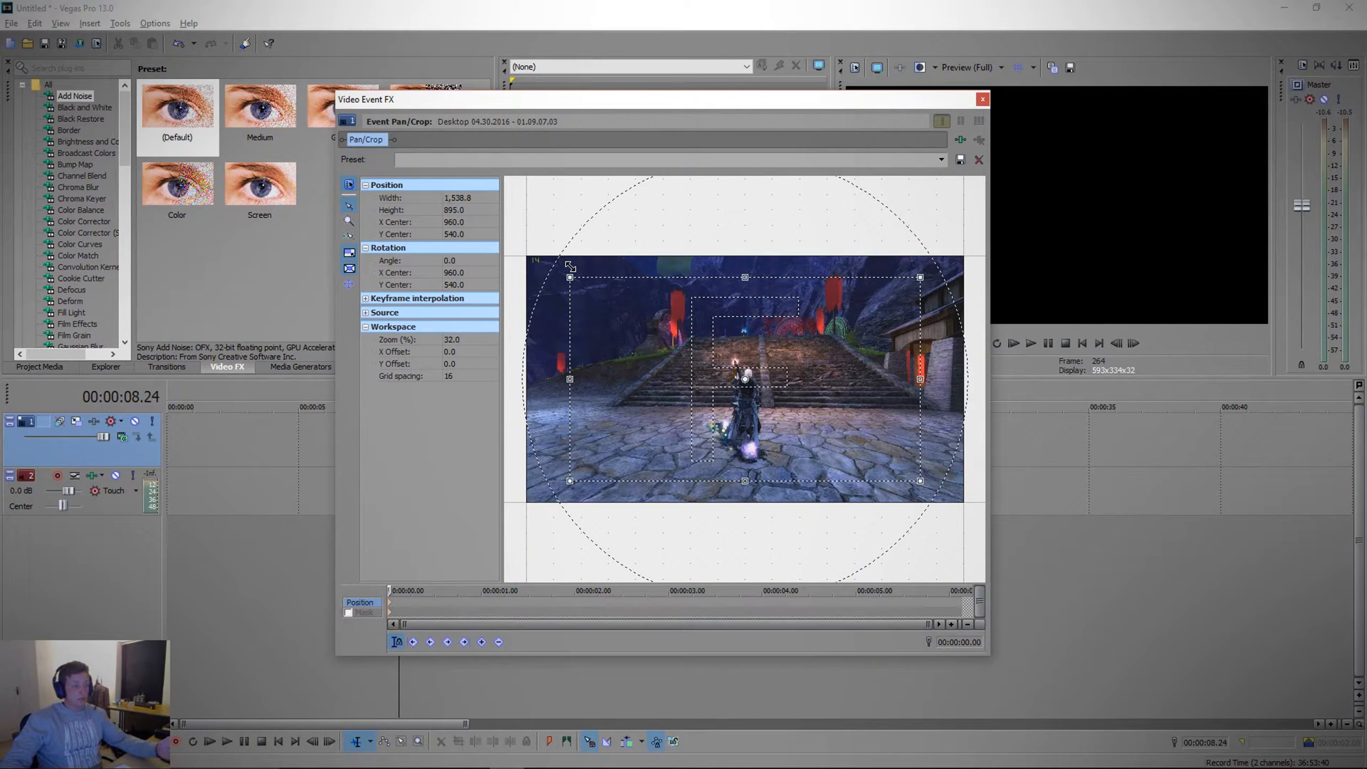
left_click_drag(569, 278, 524, 246)
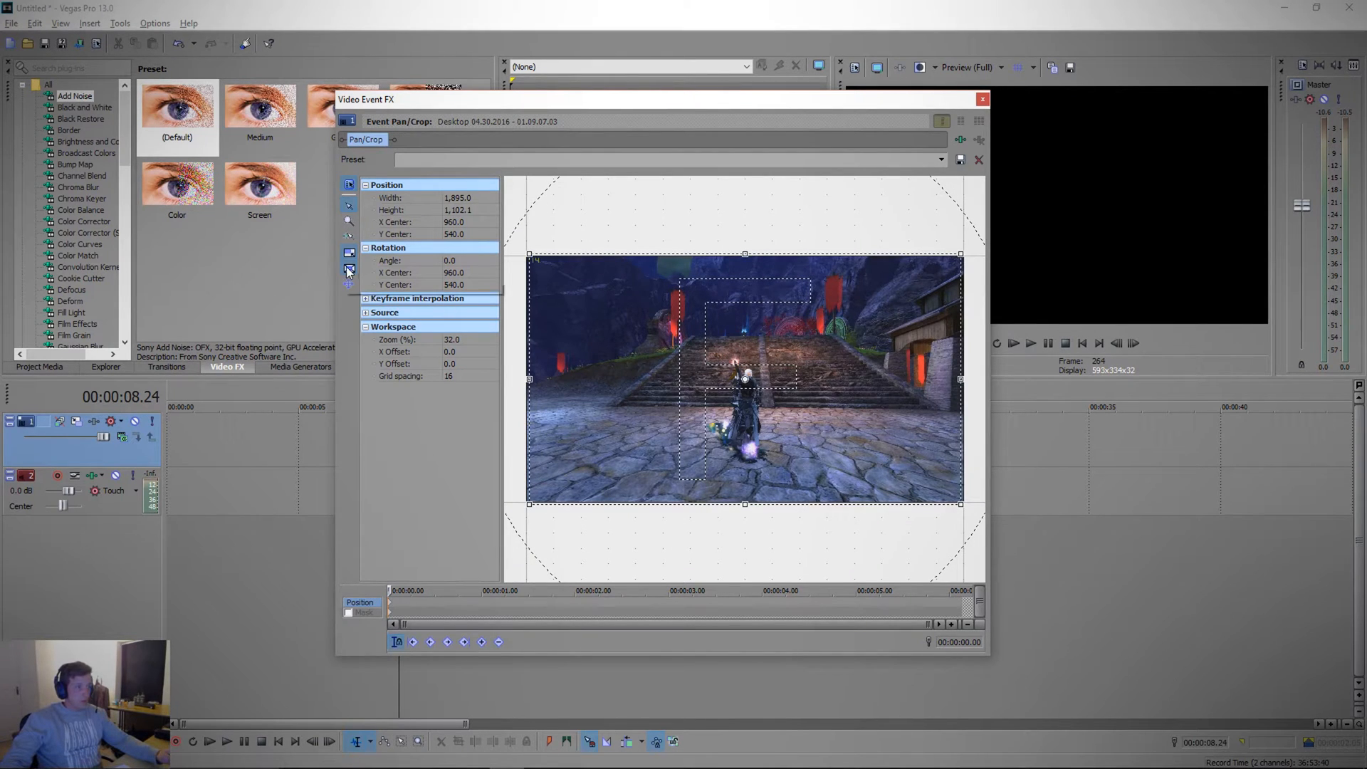
mouse_move(349, 269)
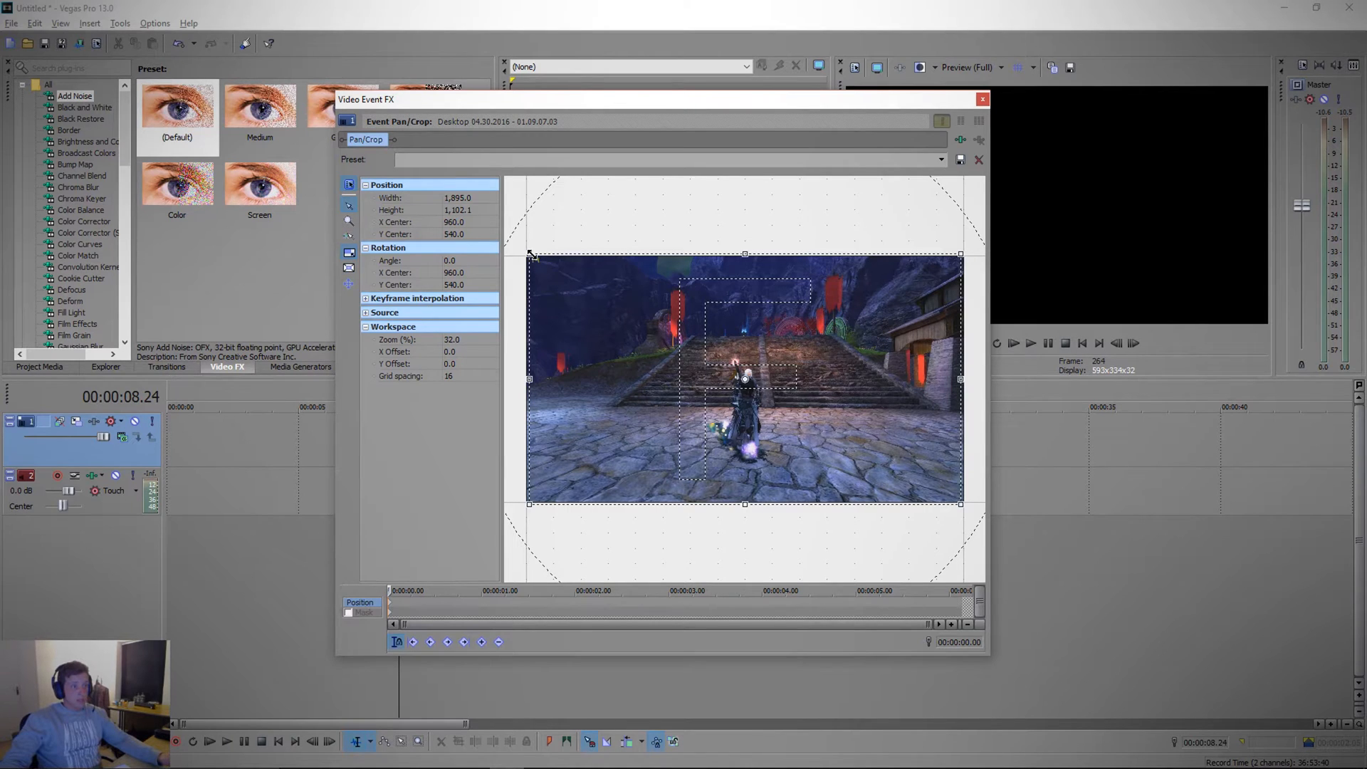
left_click_drag(530, 254, 563, 274)
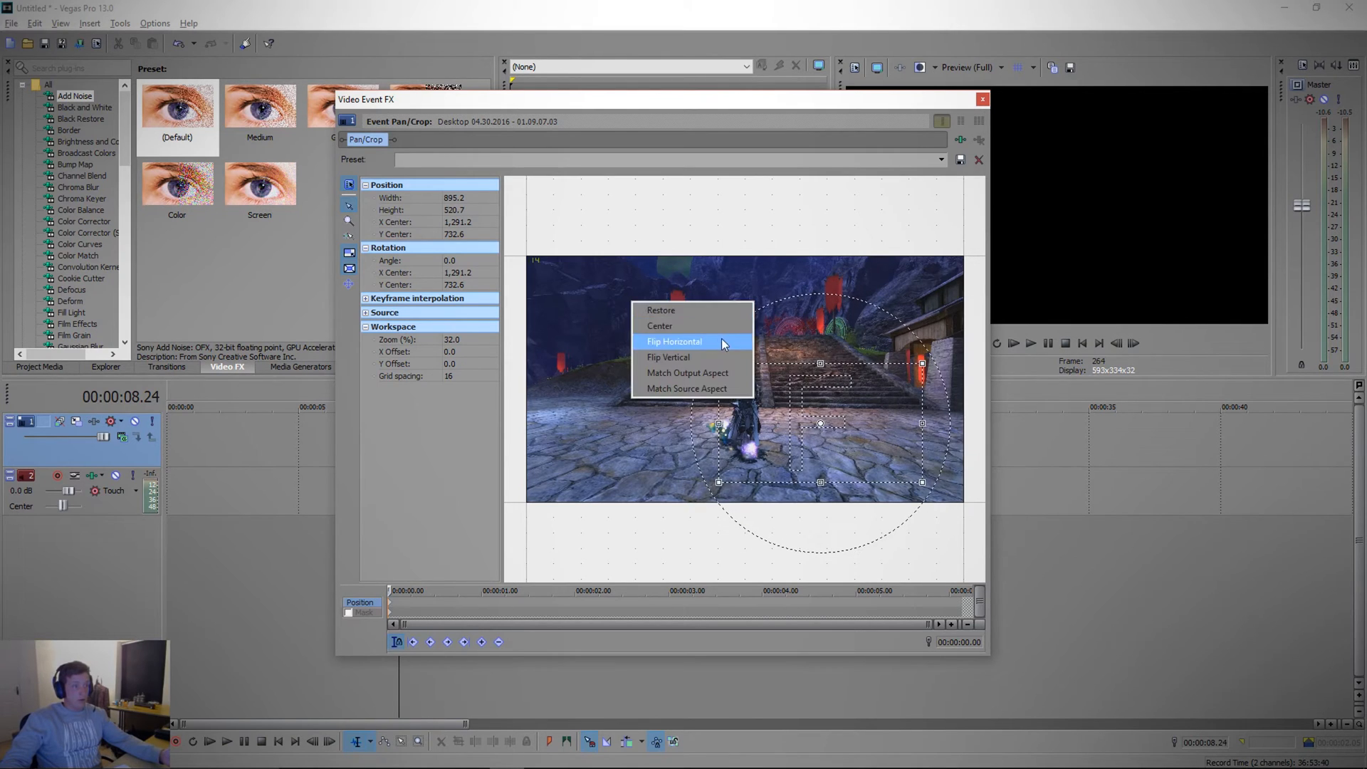
left_click(659, 309)
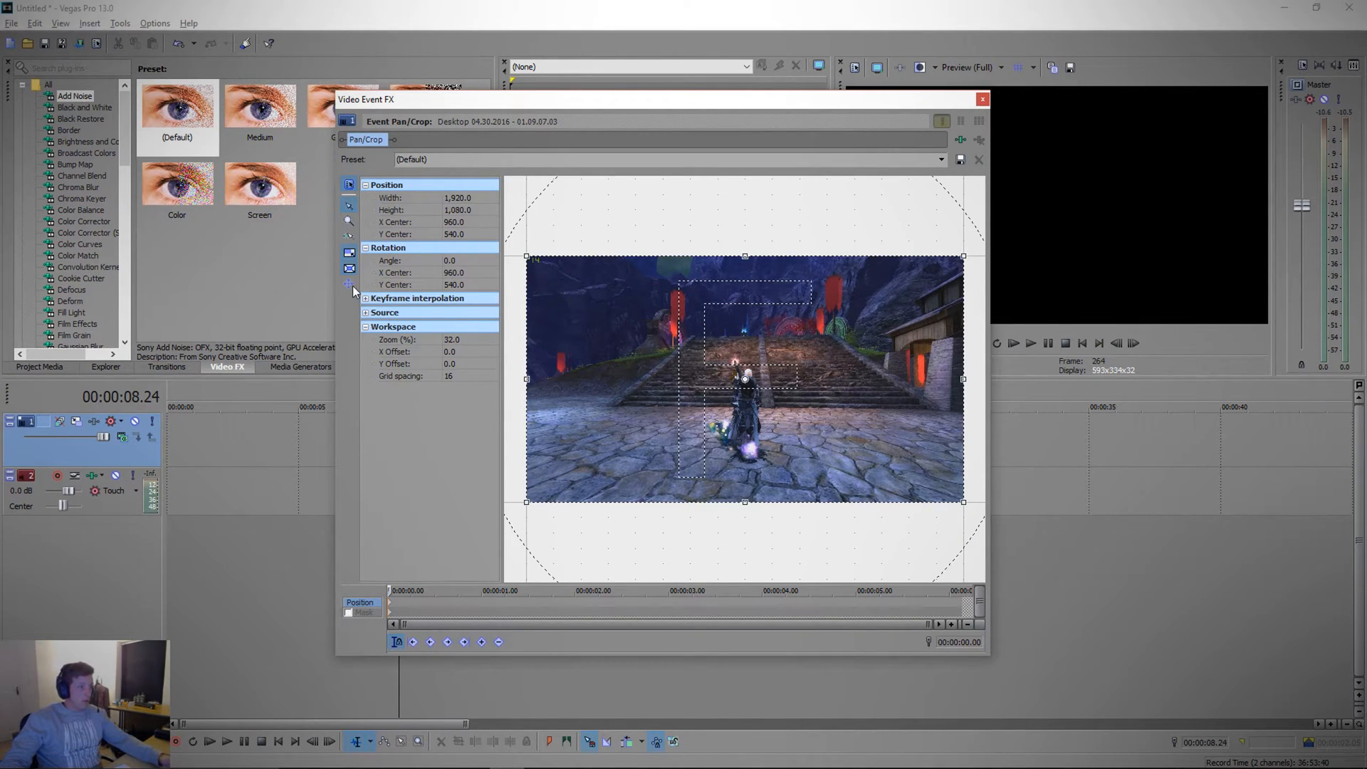
mouse_move(349, 286)
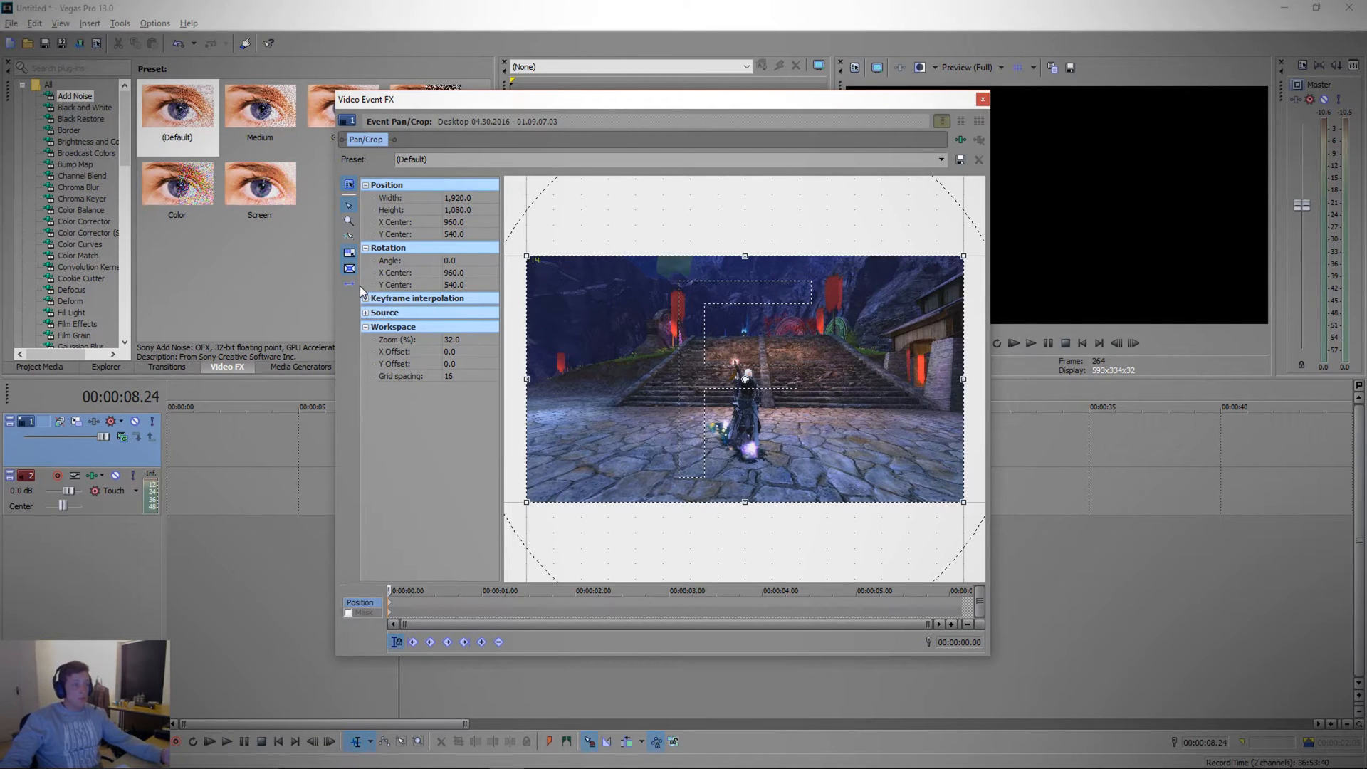
mouse_move(623, 339)
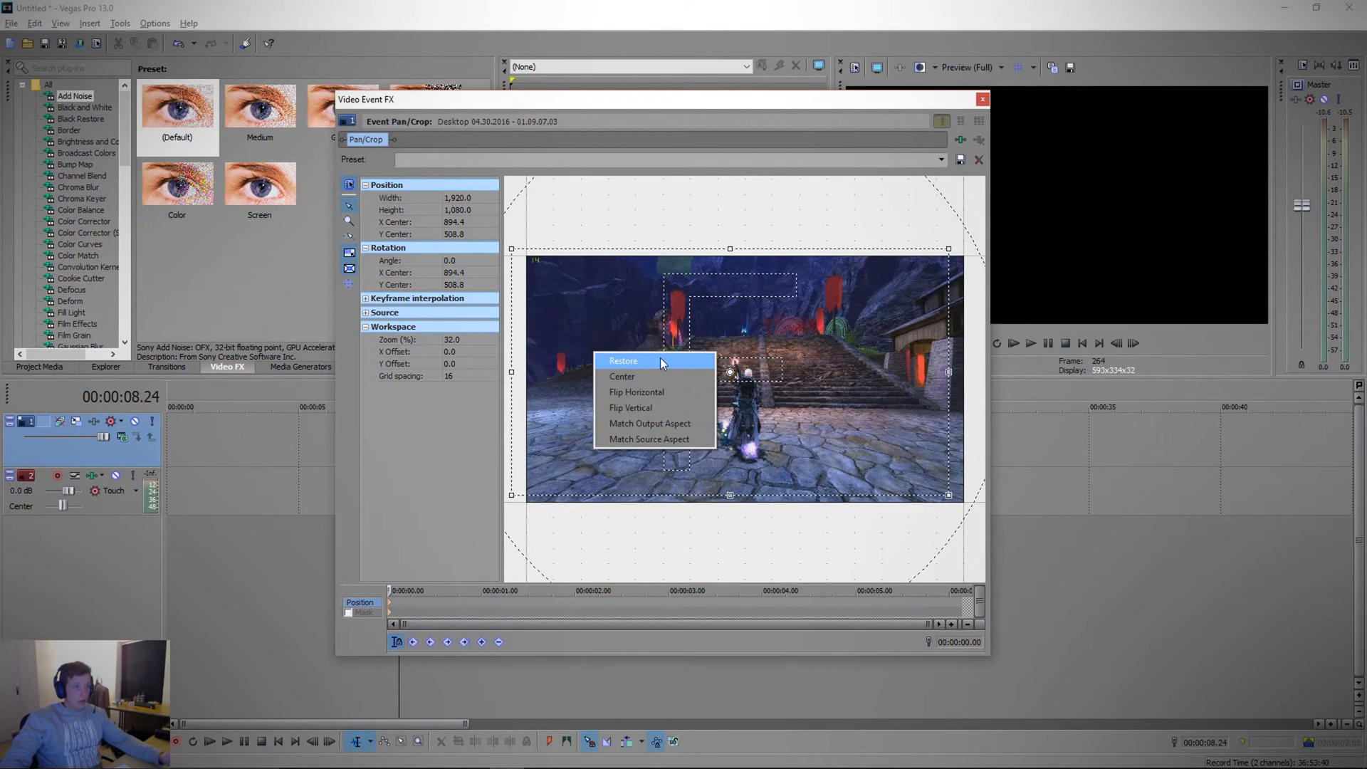
- Restore the full, centred framing and leave the Video Event FX window
left_click(623, 361)
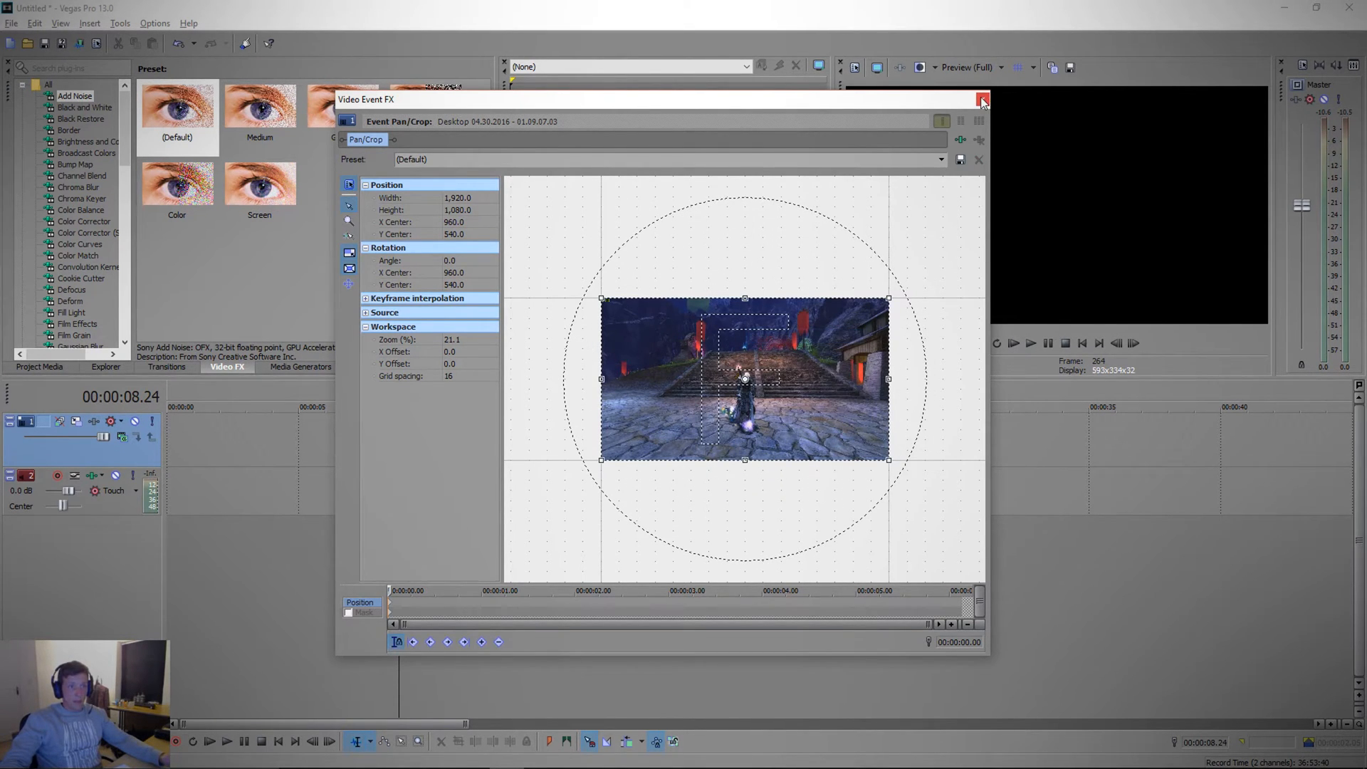
left_click(983, 98)
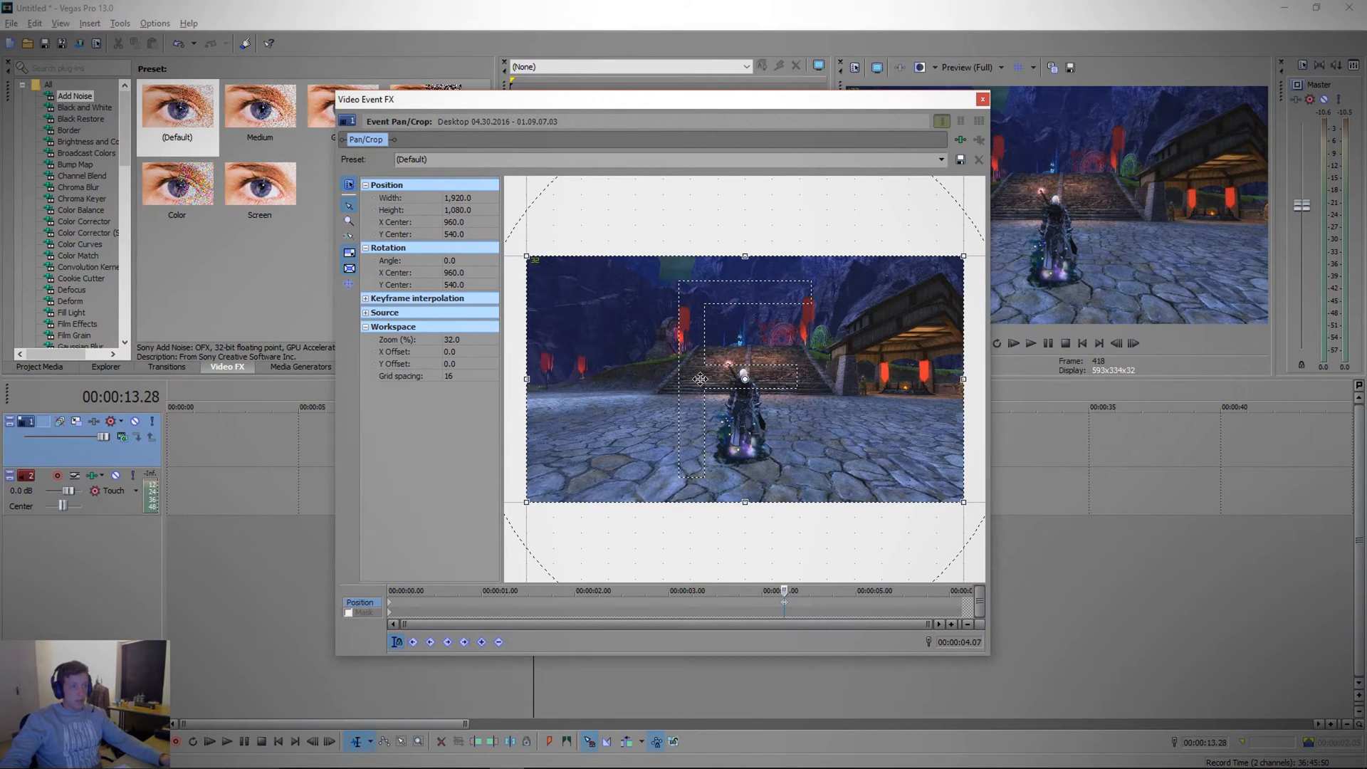
mouse_move(966, 253)
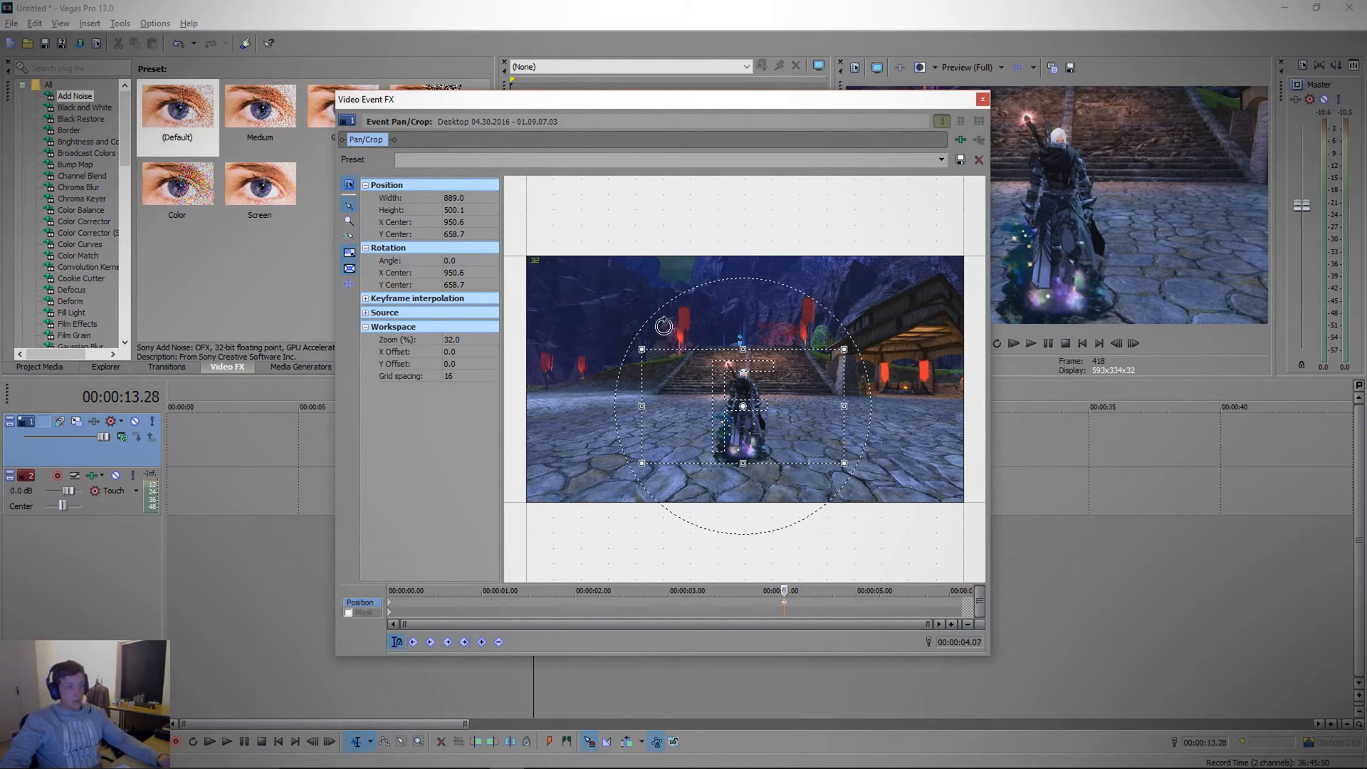
- Zoom the framing in on the character near four seconds and tilt it with a rotation
left_click_drag(662, 324, 774, 316)
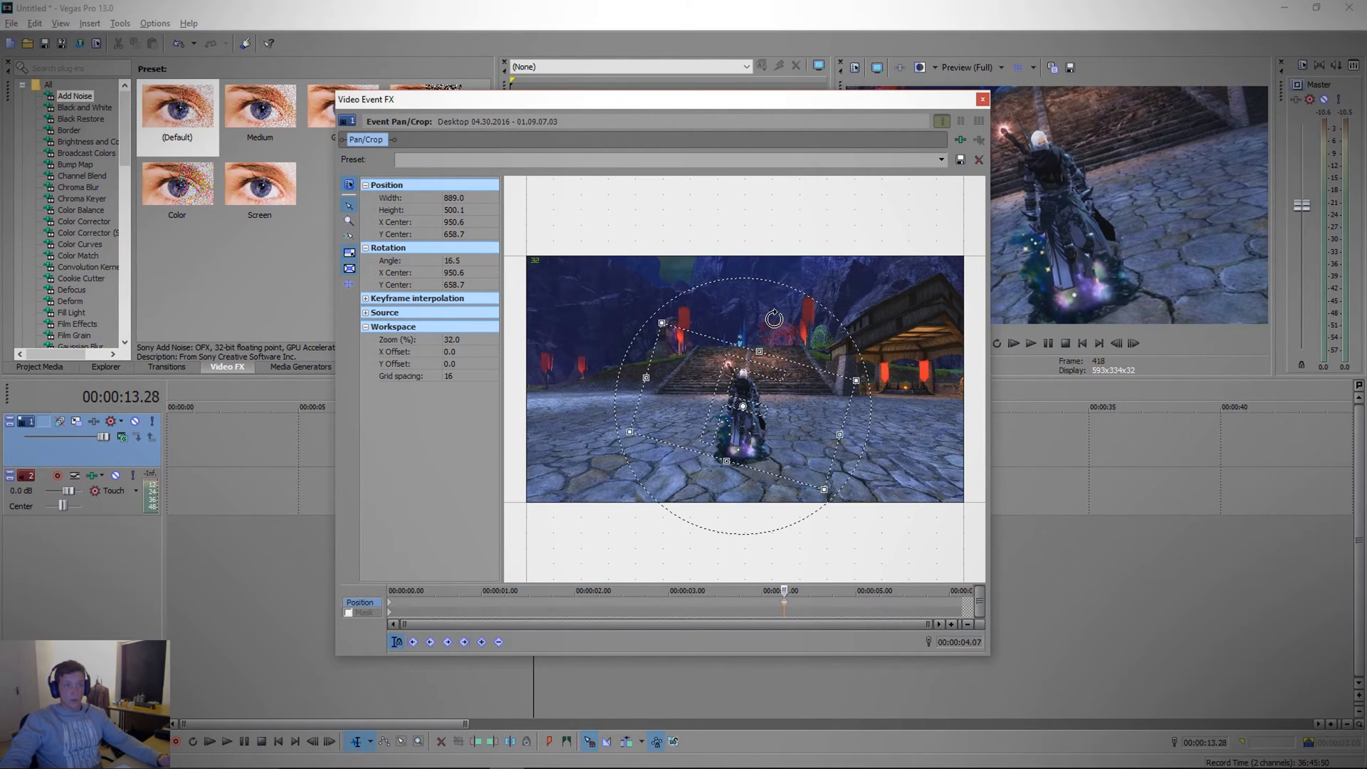
left_click_drag(773, 316, 759, 328)
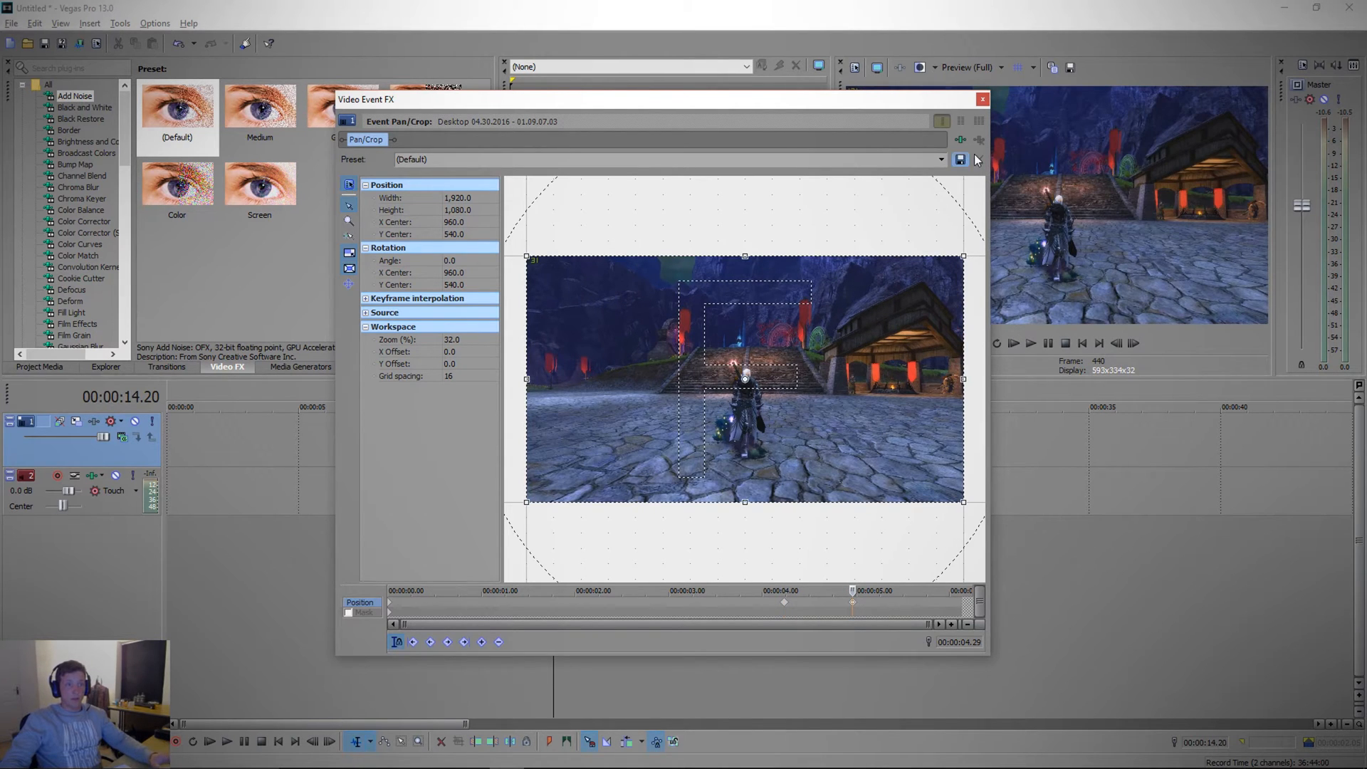
- Leave Pan/Crop and play the timeline to preview the tilted zoom, ending near two seconds
left_click(983, 99)
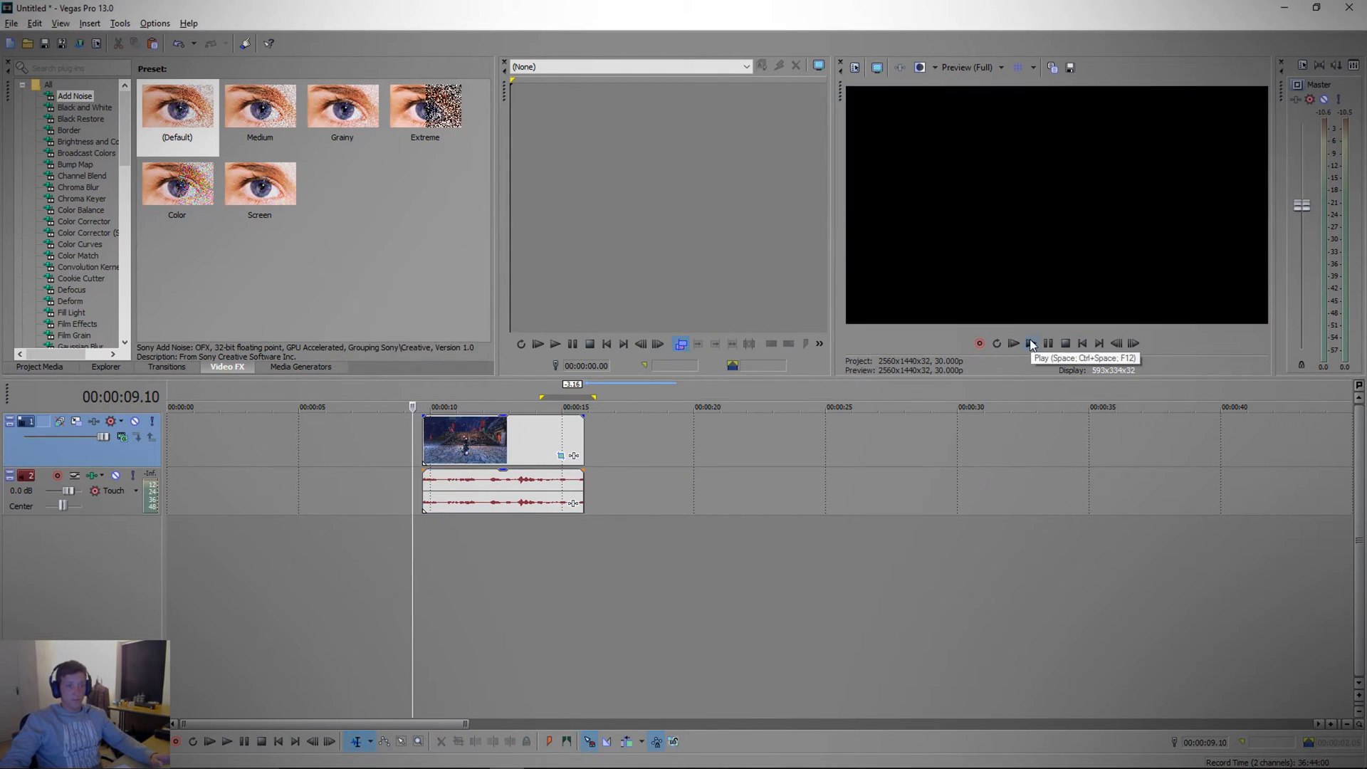
left_click(1013, 343)
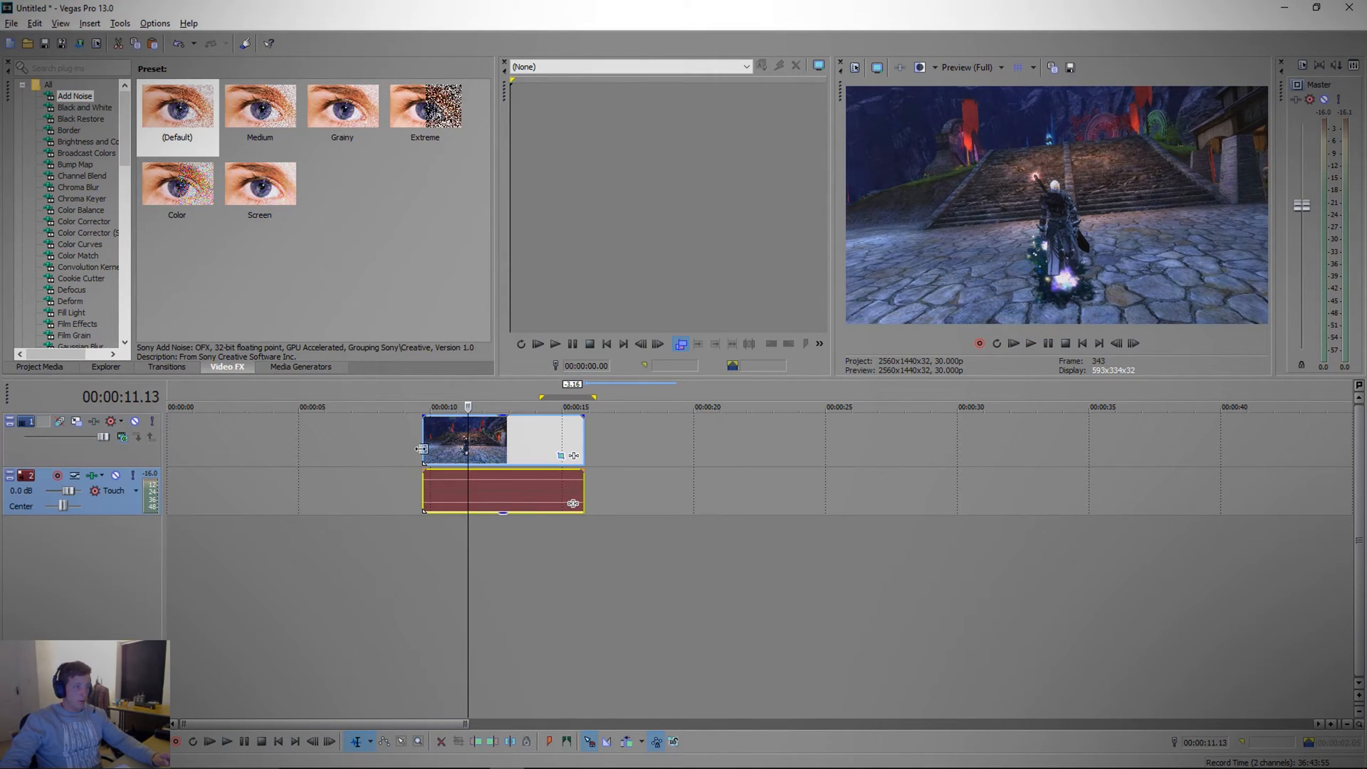
left_click(1031, 343)
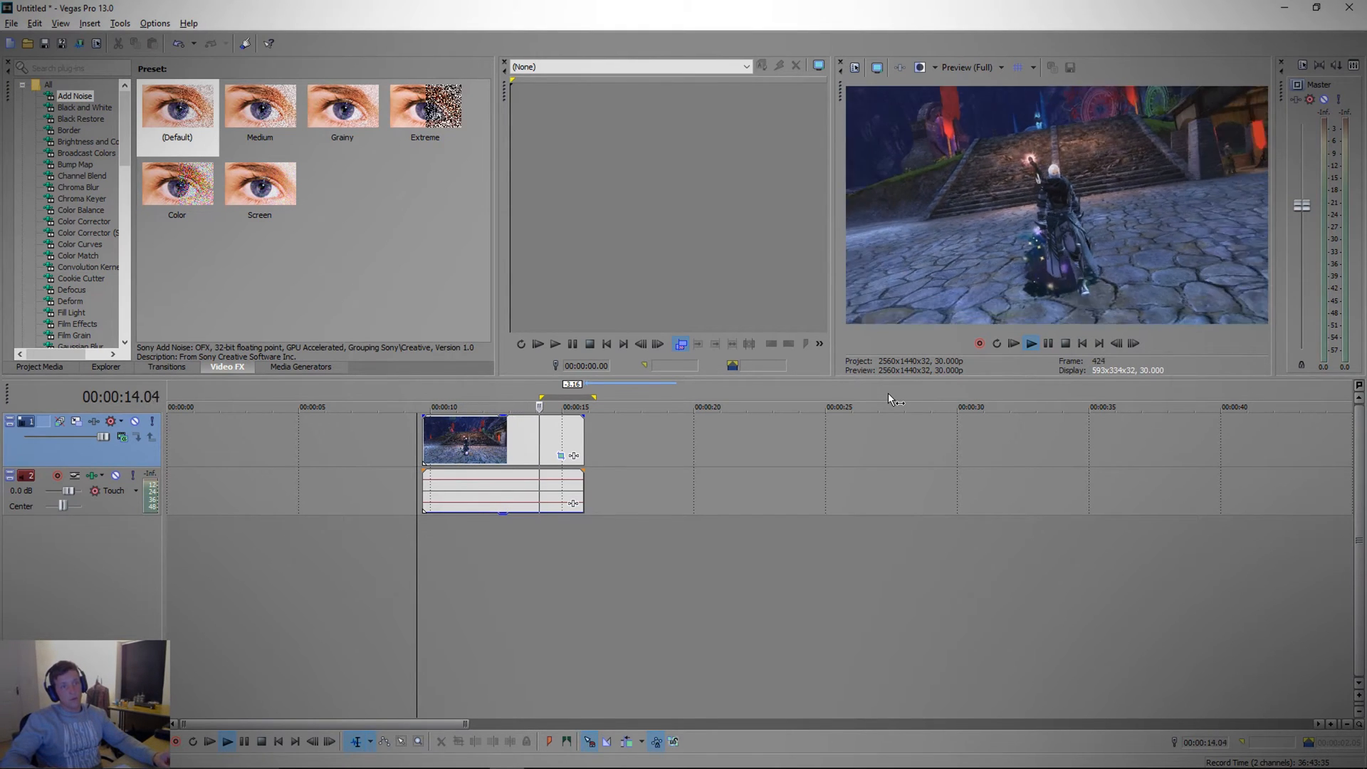
left_click(1050, 343)
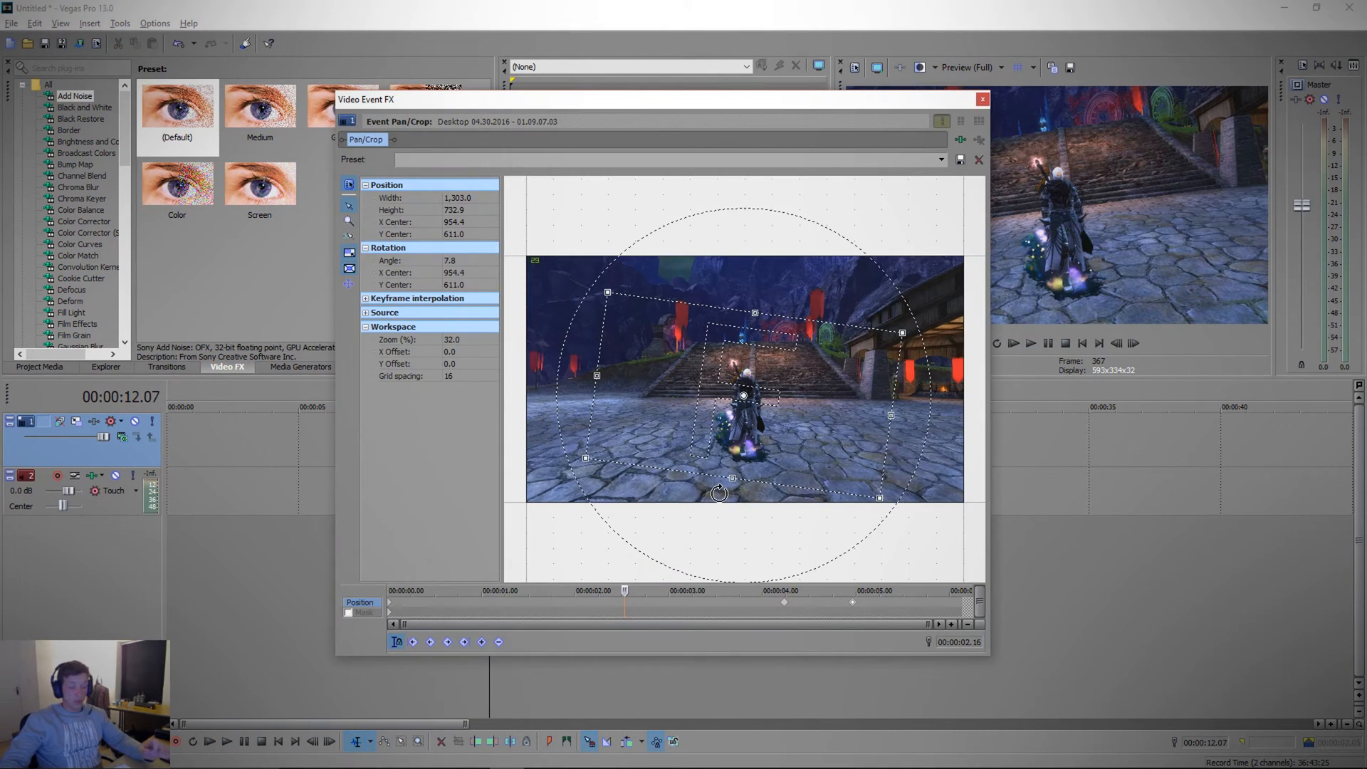
mouse_move(390, 608)
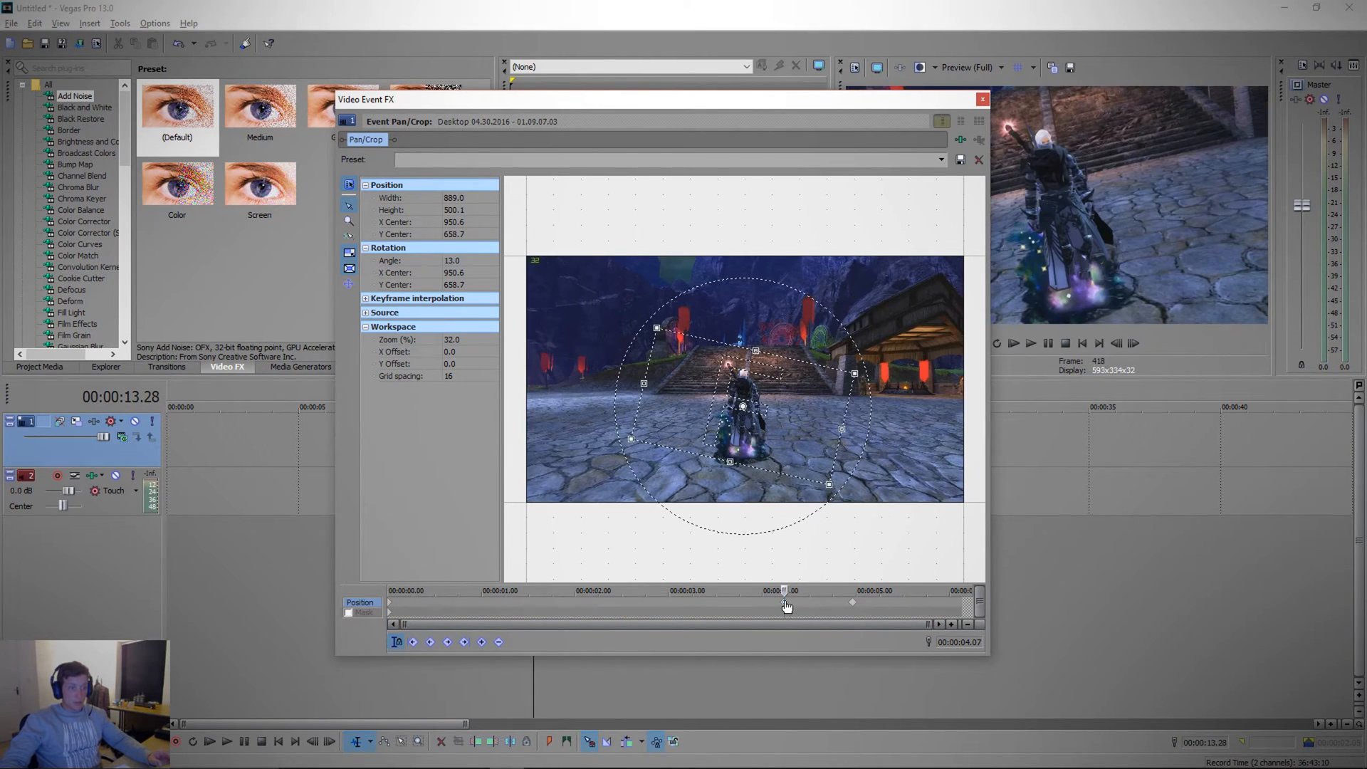
- Set the zoomed 4:07 keyframe's interpolation to Slow, then to Smooth
right_click(782, 601)
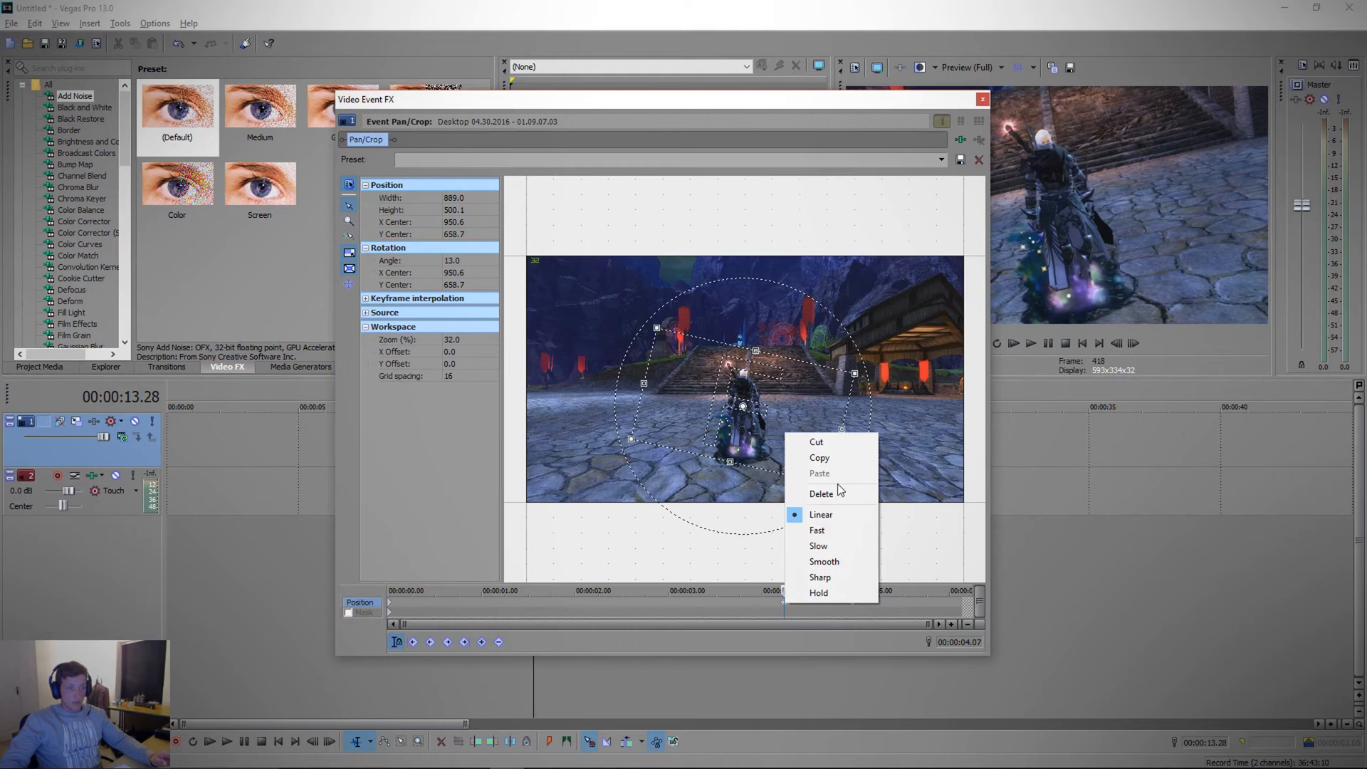
mouse_move(827, 546)
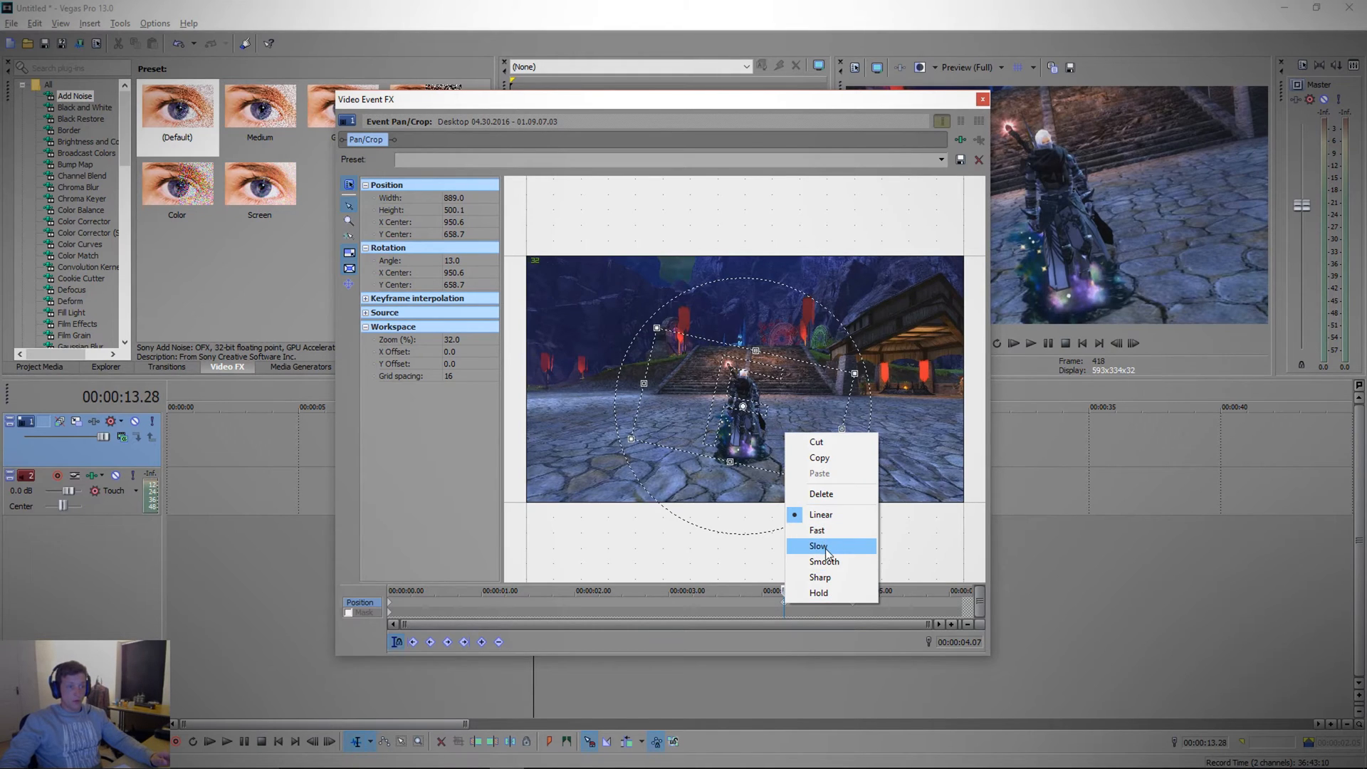
mouse_move(820, 514)
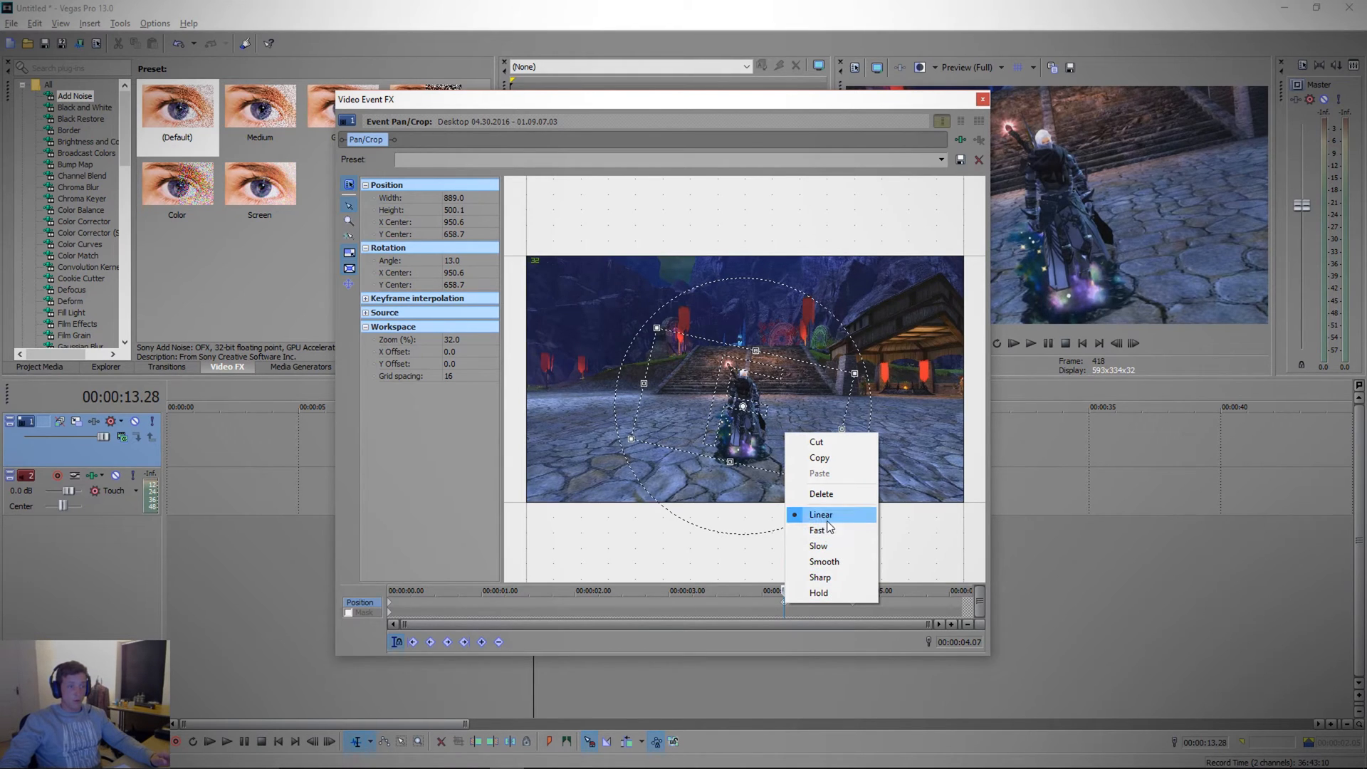
mouse_move(825, 561)
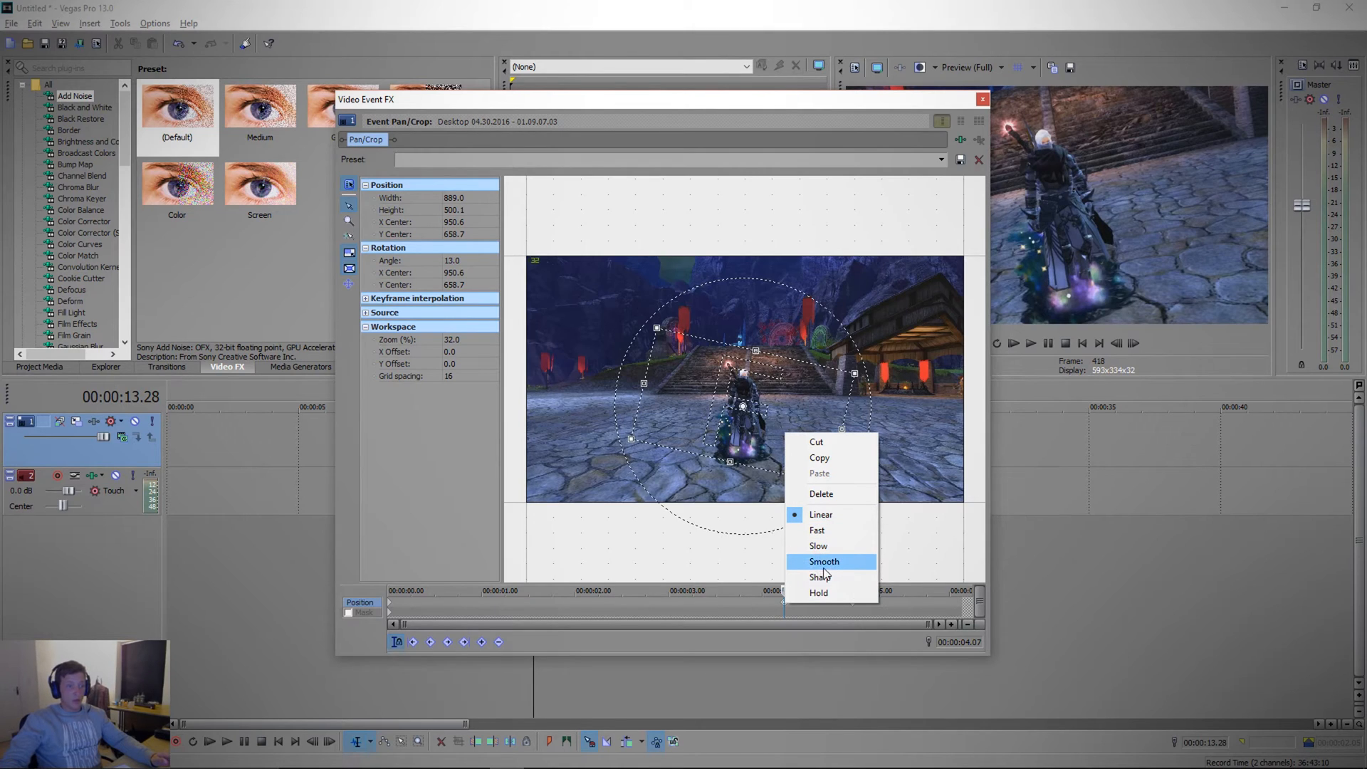
mouse_move(829, 545)
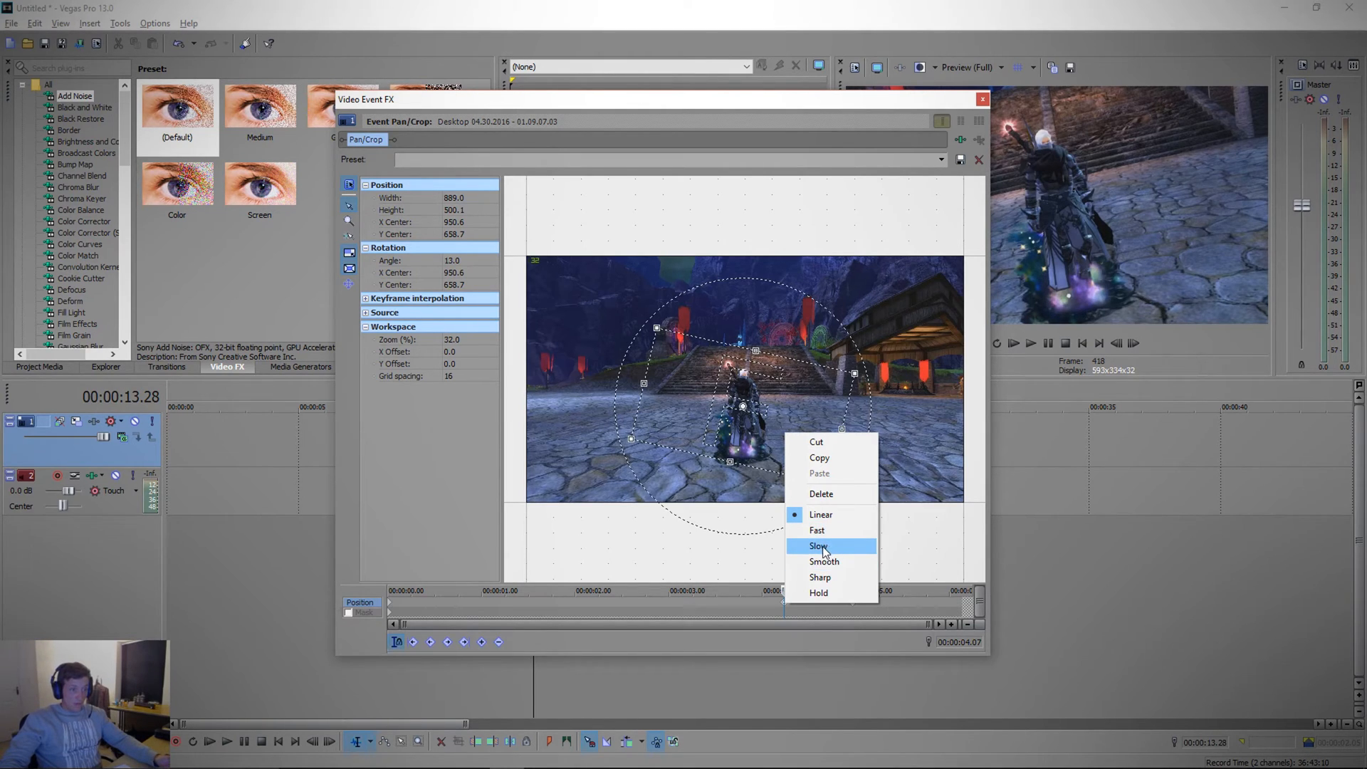
left_click(818, 546)
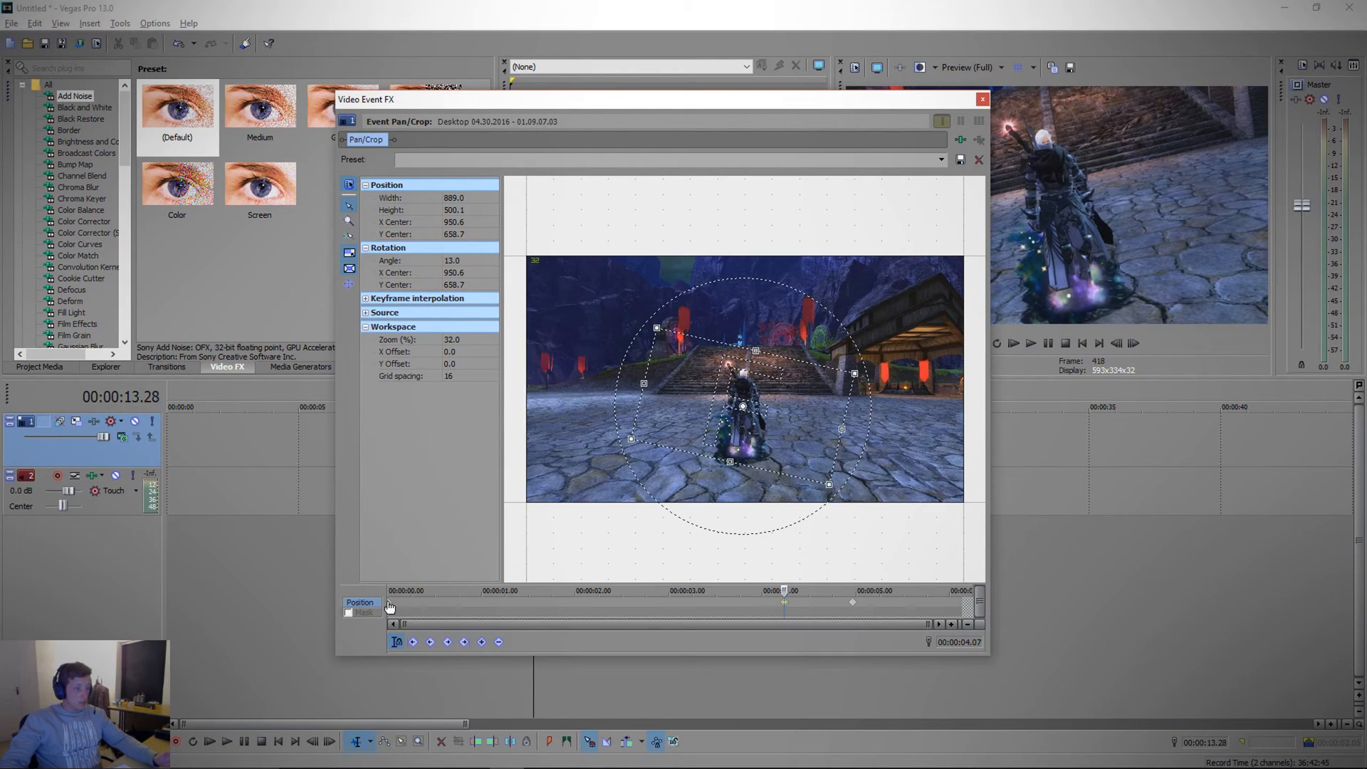
right_click(390, 608)
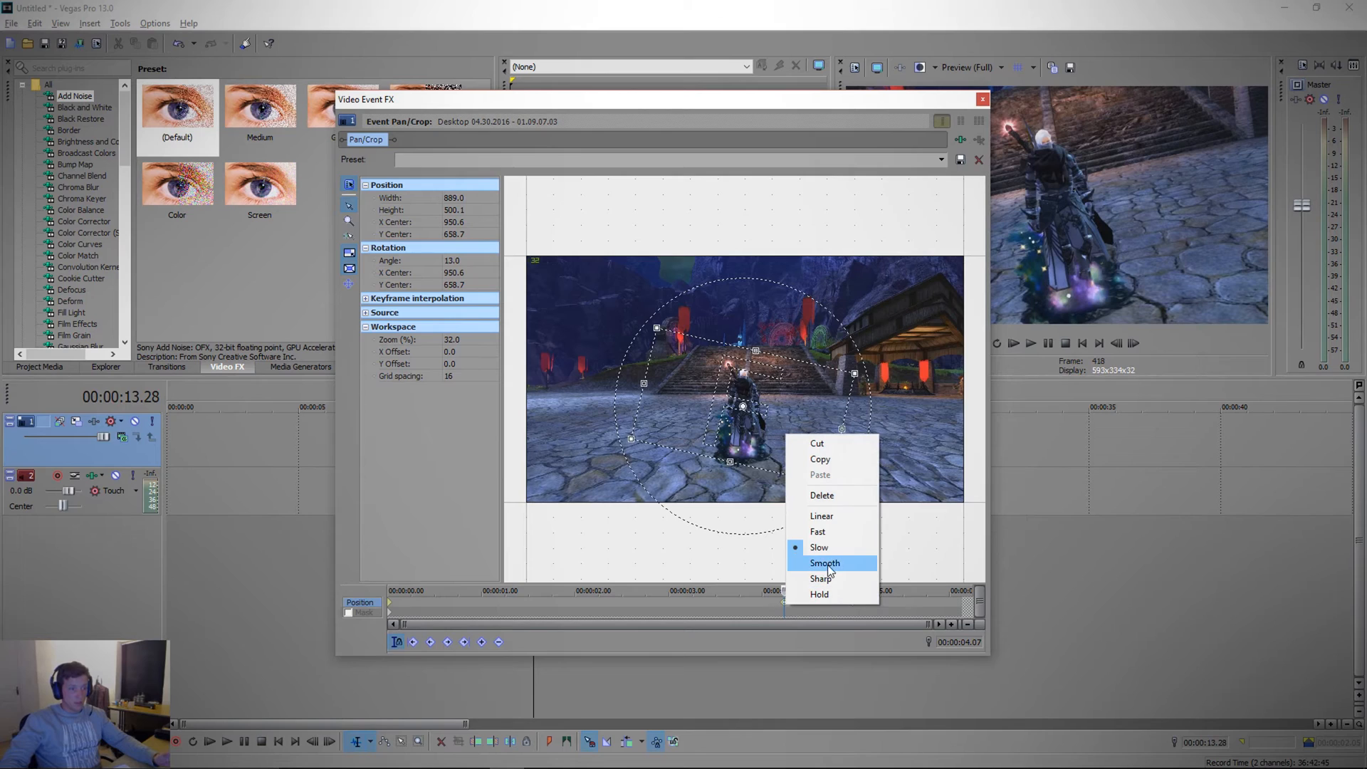
left_click(823, 562)
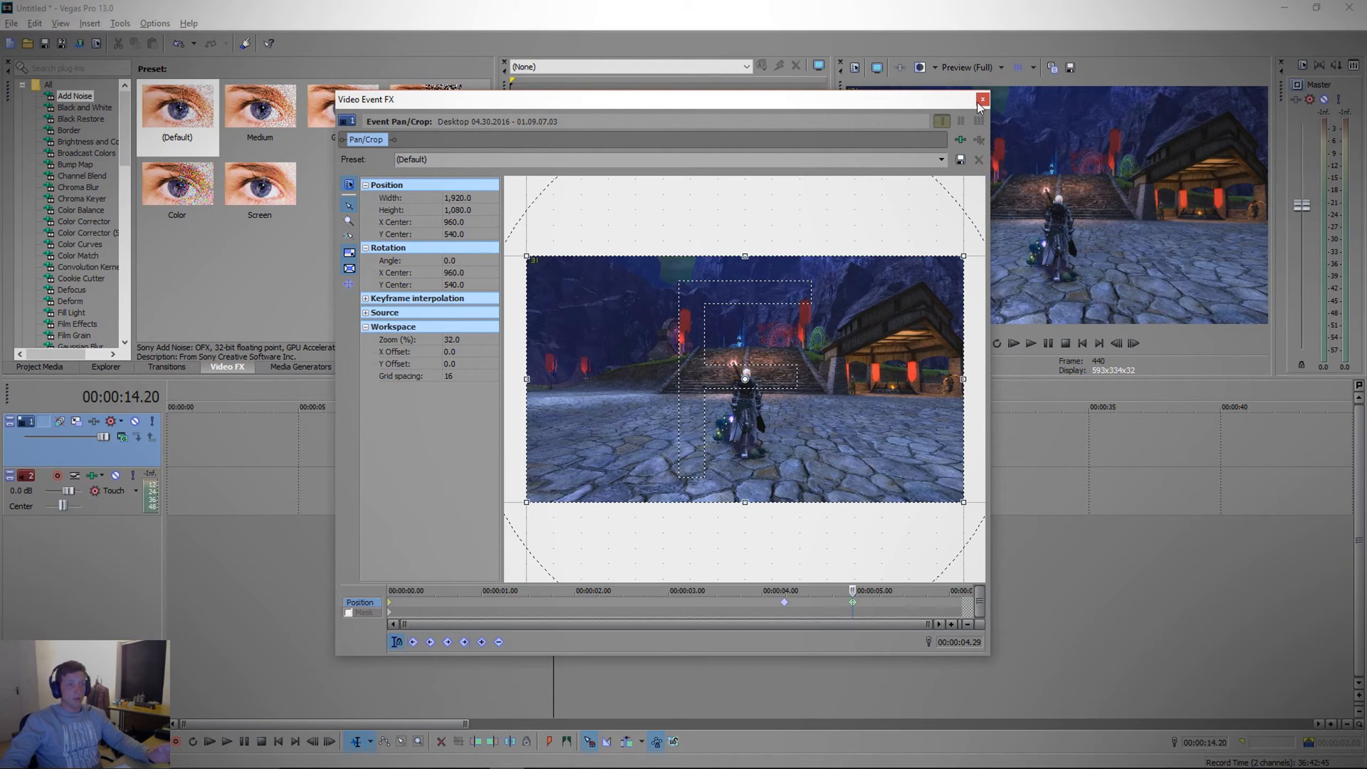
- Leave Pan/Crop, play the smoothed zoom, and move the cursor back near the clip's start
left_click(980, 98)
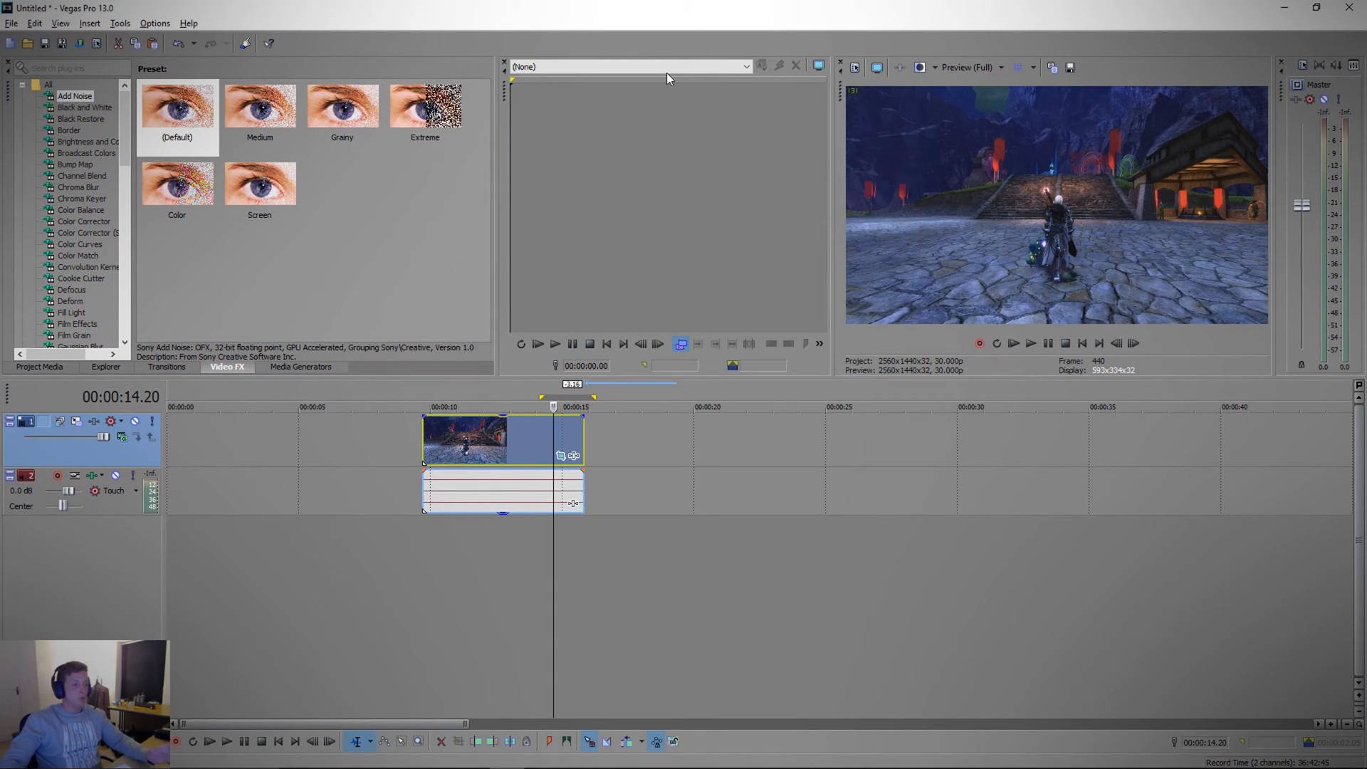
left_click(1013, 344)
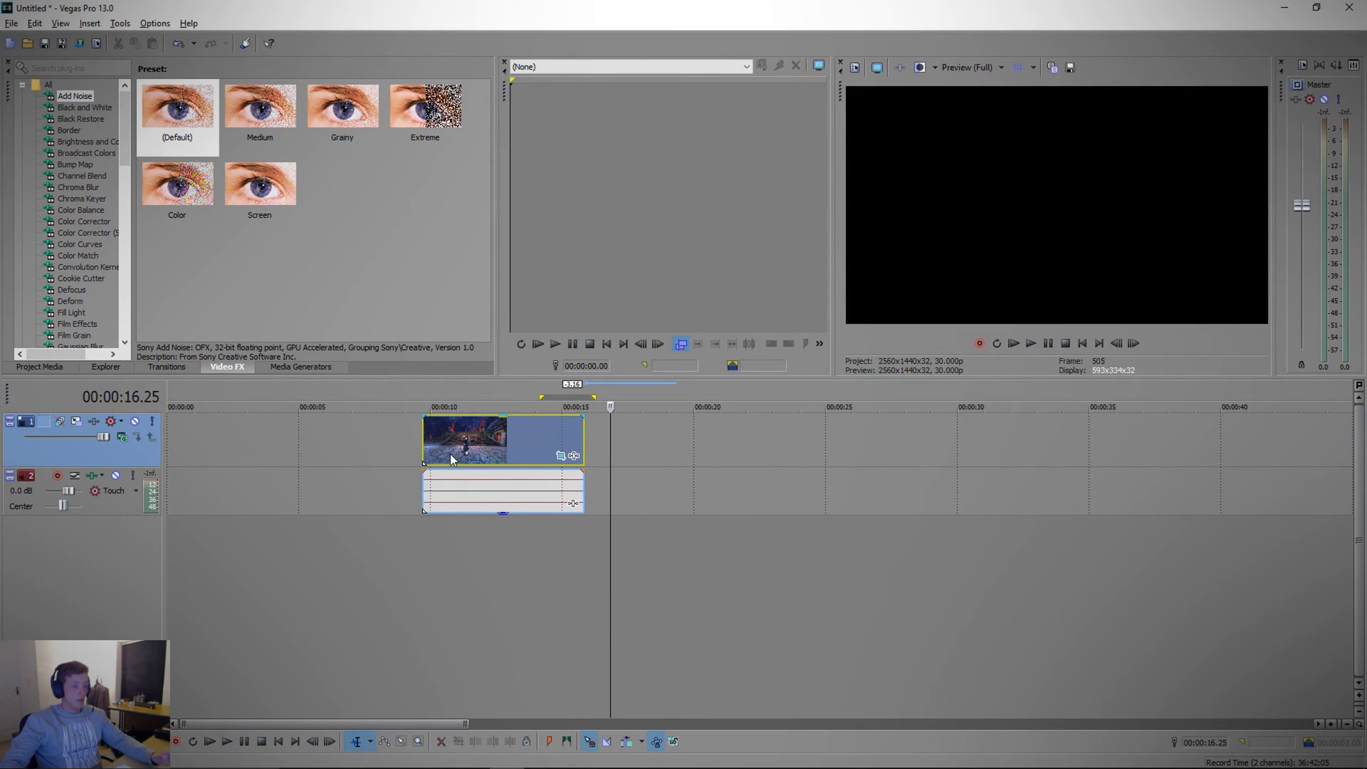
left_click(450, 407)
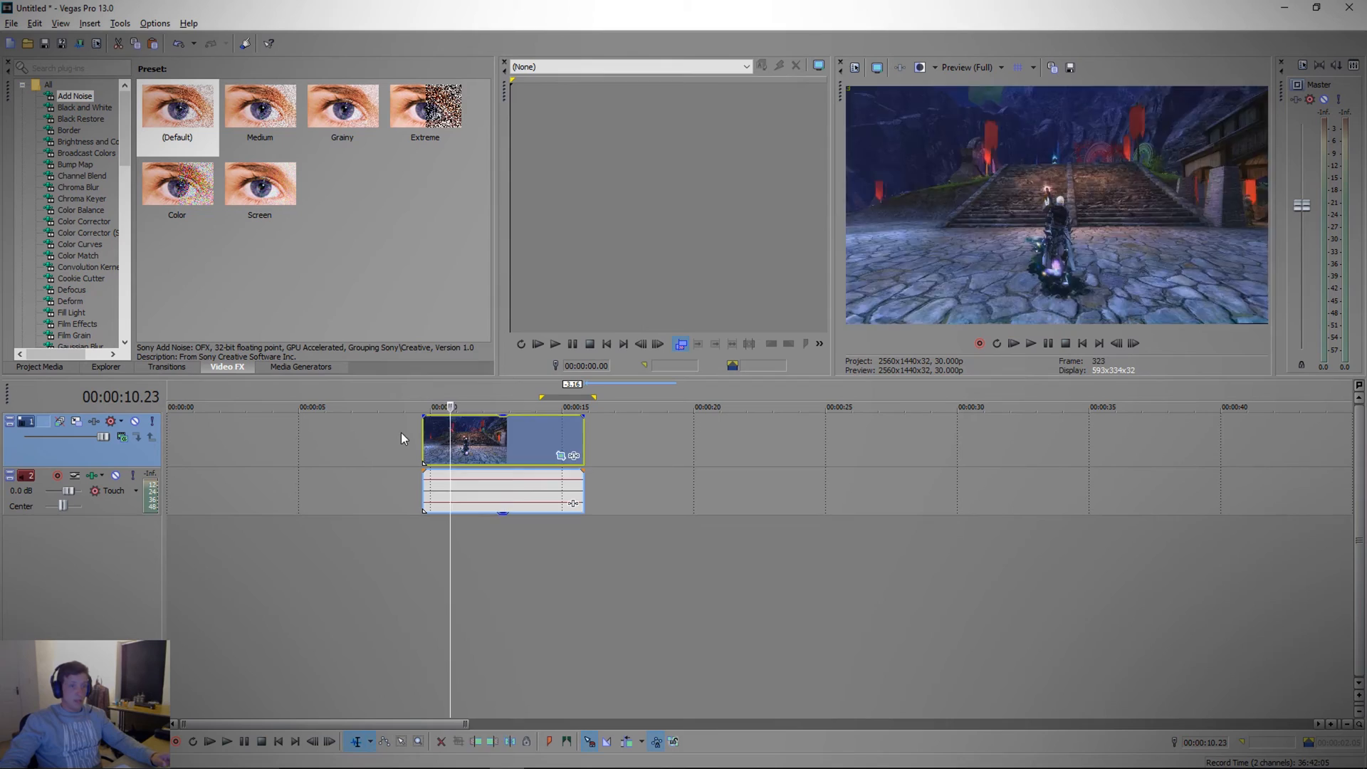